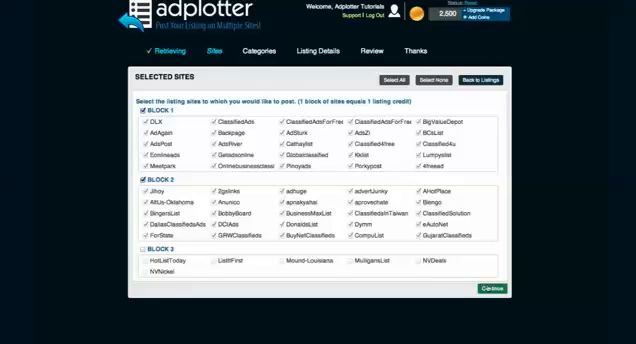
Step: Continue from the Sites page to the Categories step for the chosen sites
click(520, 292)
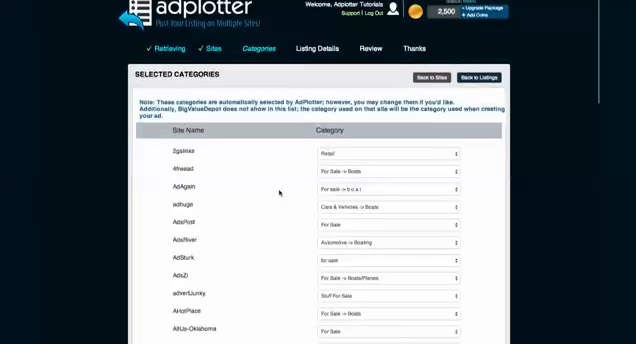
scroll(down, 3)
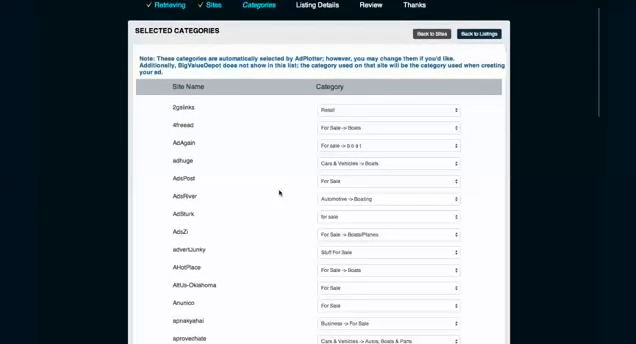
scroll(down, 3)
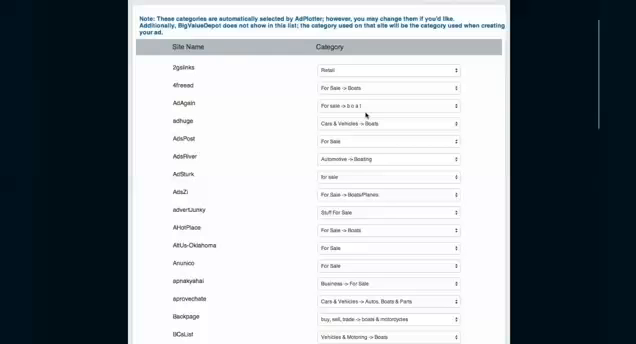
mouse_move(356, 226)
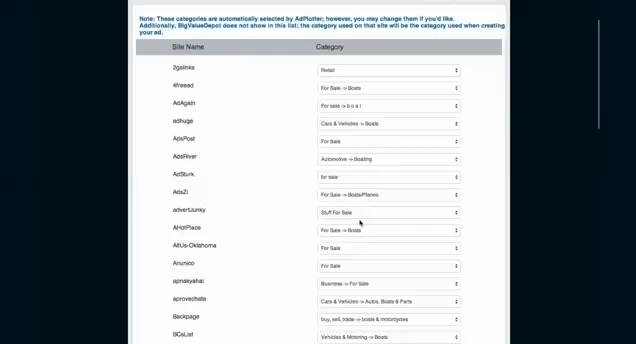
scroll(down, 3)
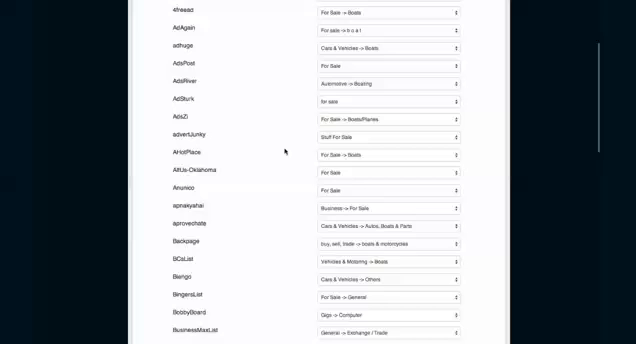
scroll(down, 3)
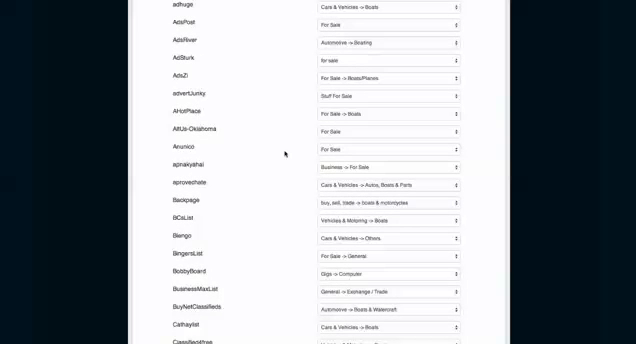
mouse_move(372, 186)
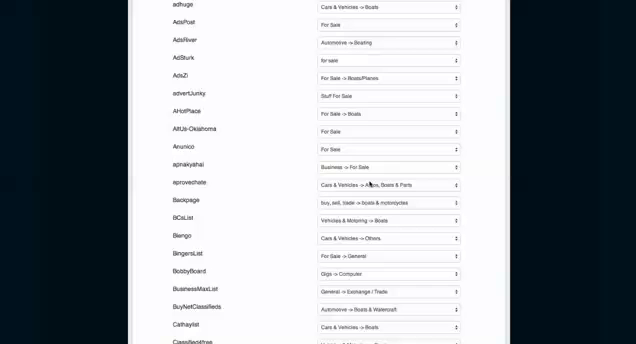
mouse_move(368, 134)
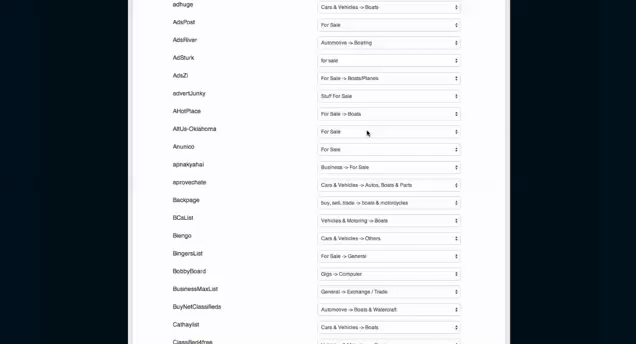
click(380, 132)
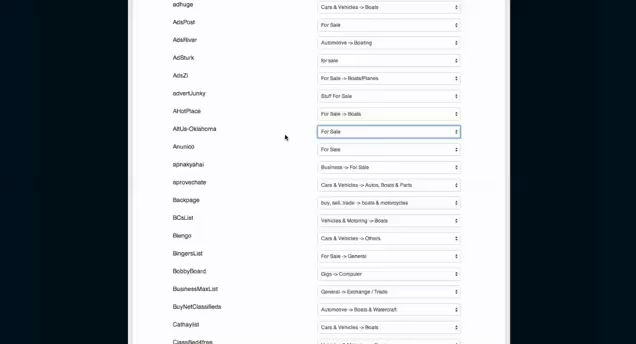
scroll(down, 3)
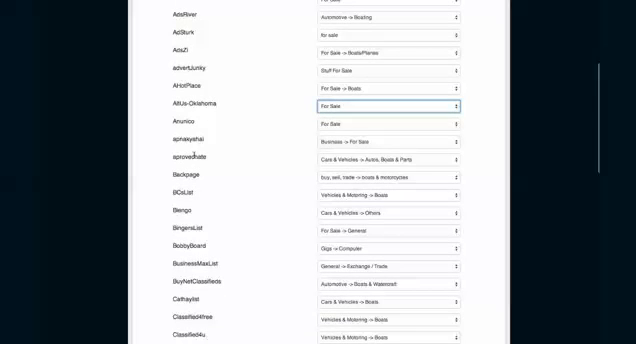
mouse_move(238, 144)
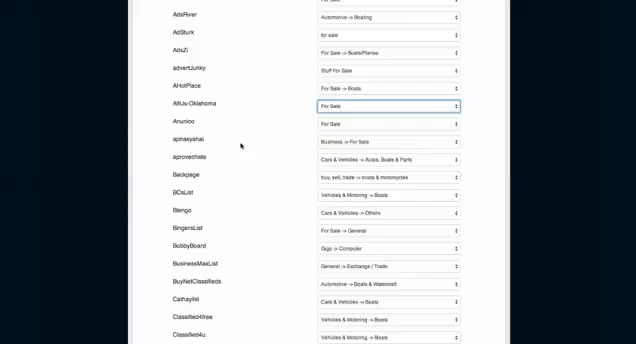
scroll(down, 3)
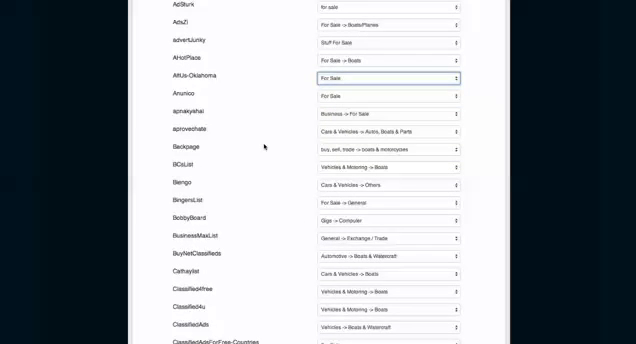
scroll(down, 3)
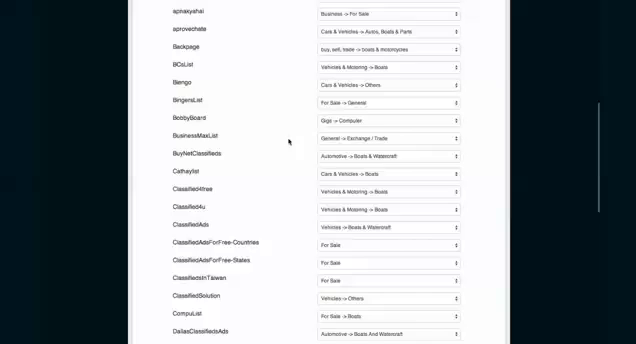
scroll(down, 3)
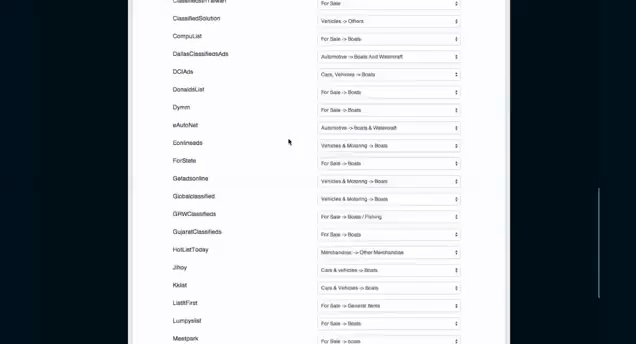
scroll(down, 3)
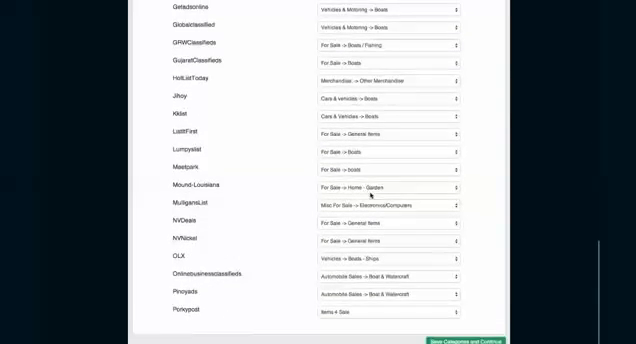
scroll(down, 3)
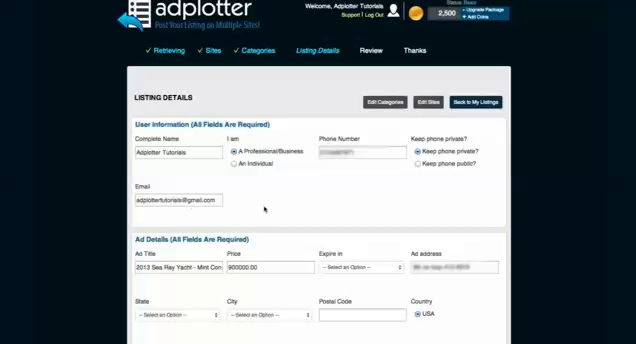
Step: Scroll through the Listing Details form to reach the state, city and postal code fields
scroll(down, 3)
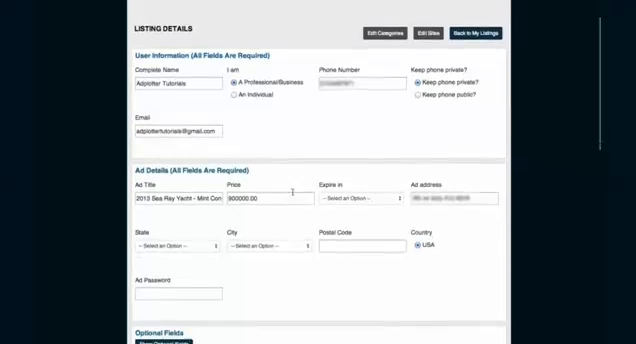
scroll(down, 3)
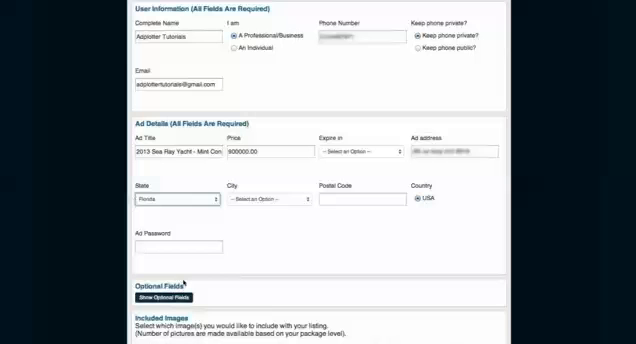
scroll(up, 3)
text(33132)
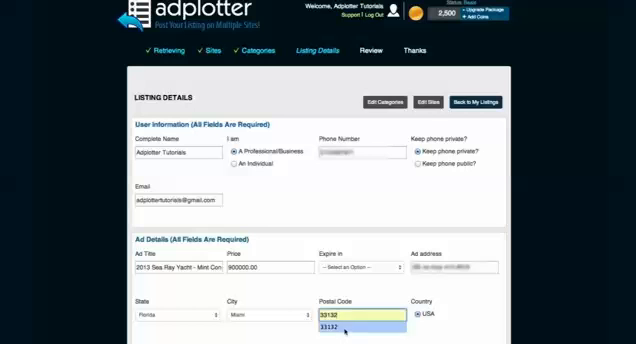
scroll(down, 3)
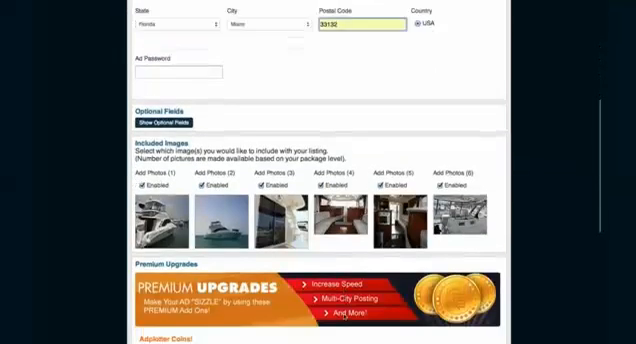
scroll(down, 3)
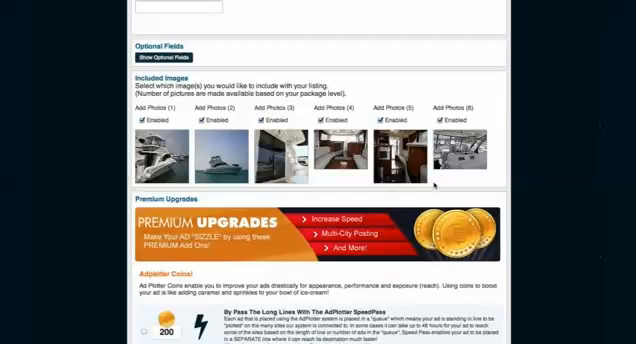
scroll(down, 3)
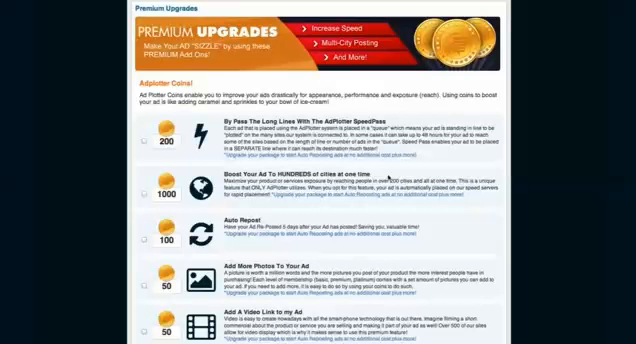
scroll(down, 3)
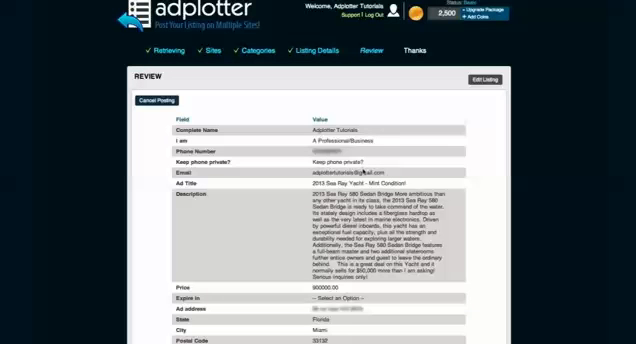
Step: Scroll down the Review page through the listing fields and photos
scroll(down, 3)
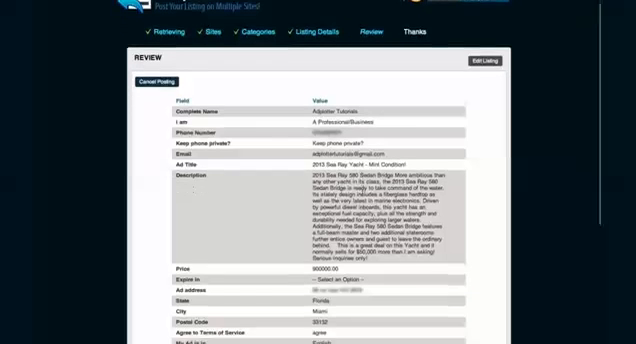
scroll(down, 3)
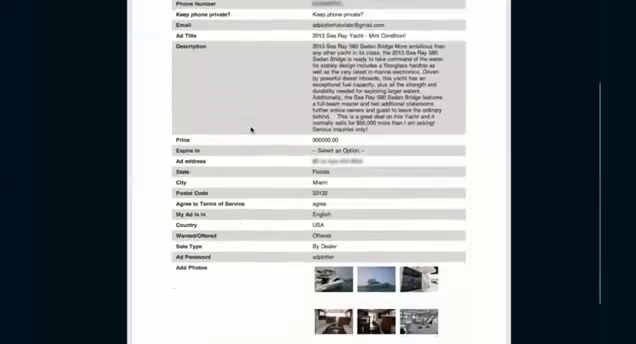
scroll(down, 3)
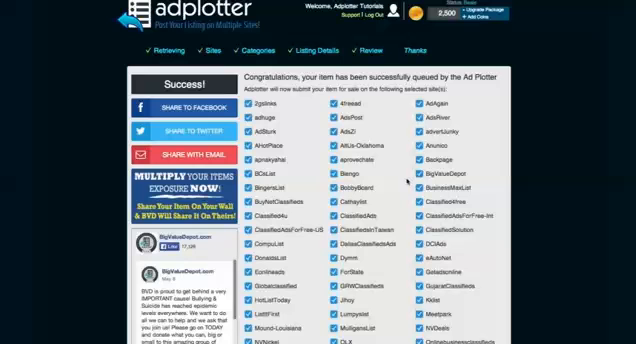
Step: Scroll down the Thanks page through the list of sites where the ad is queued
scroll(down, 3)
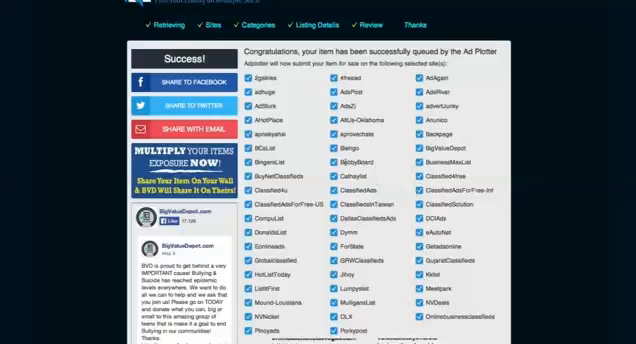
scroll(down, 3)
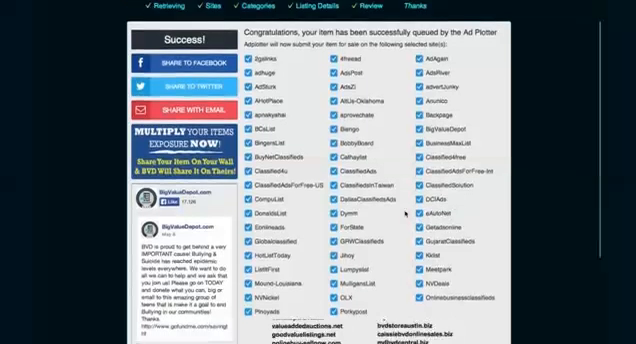
scroll(down, 3)
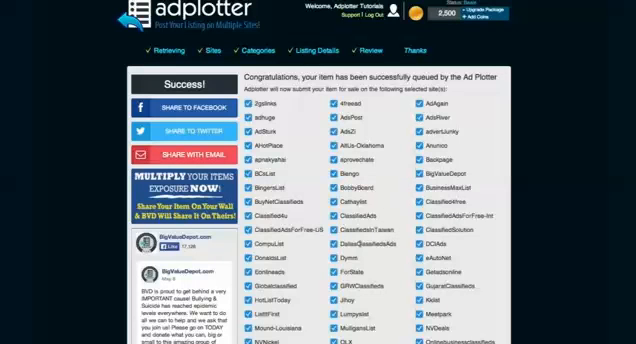
scroll(down, 3)
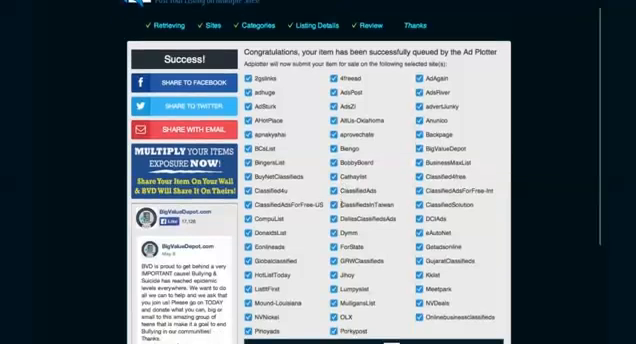